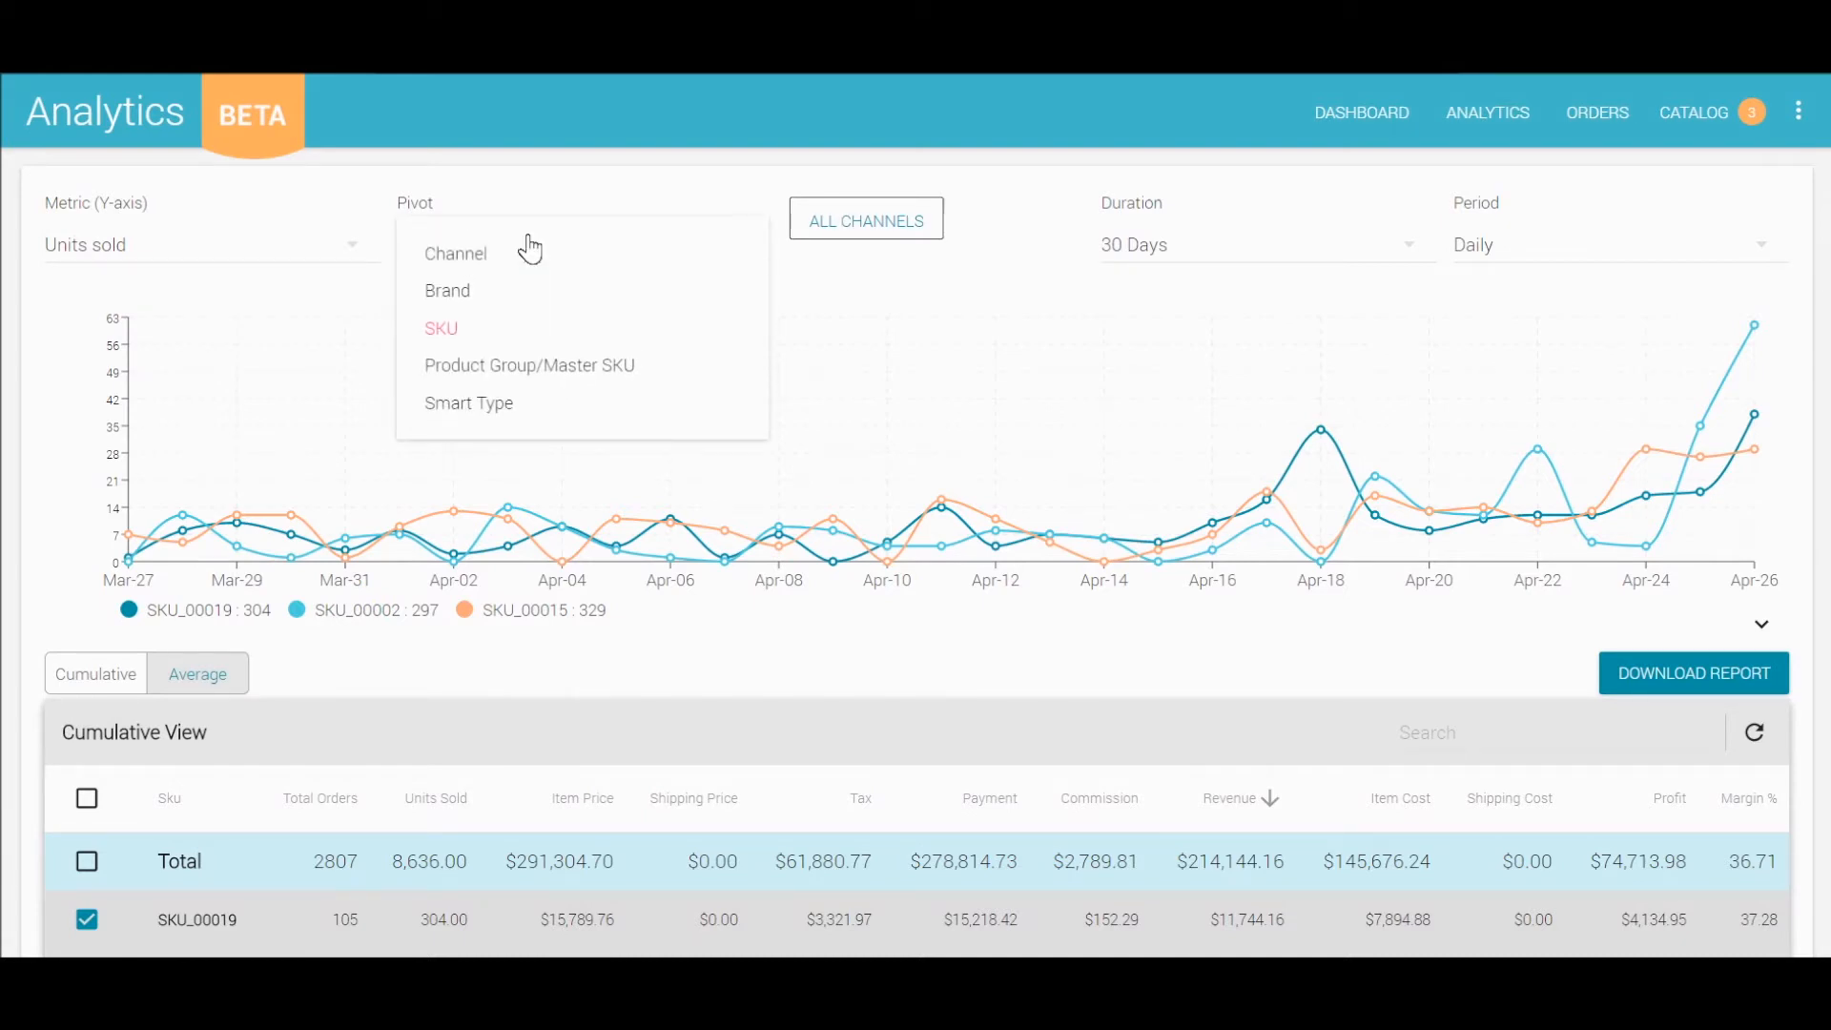
Pivot the units-sold chart by SKU in the Pivot dropdown
{"action": "left_click", "coordinate": [865, 220]}
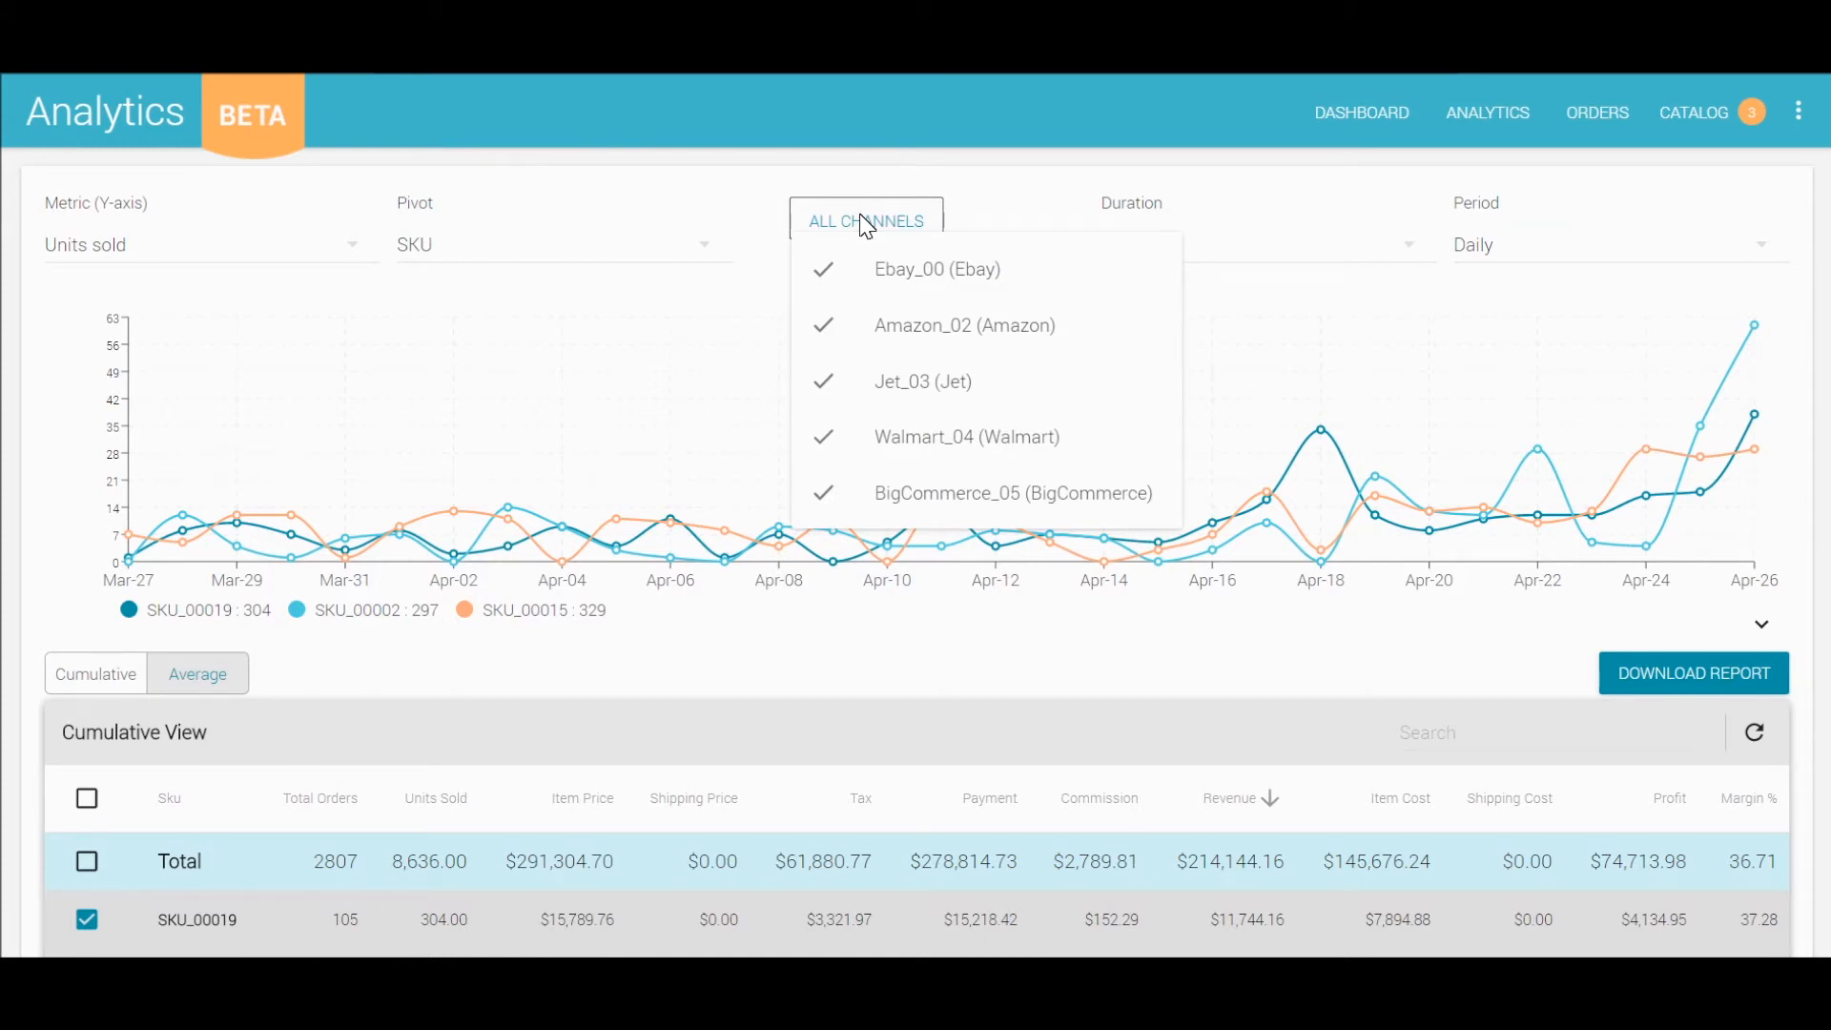